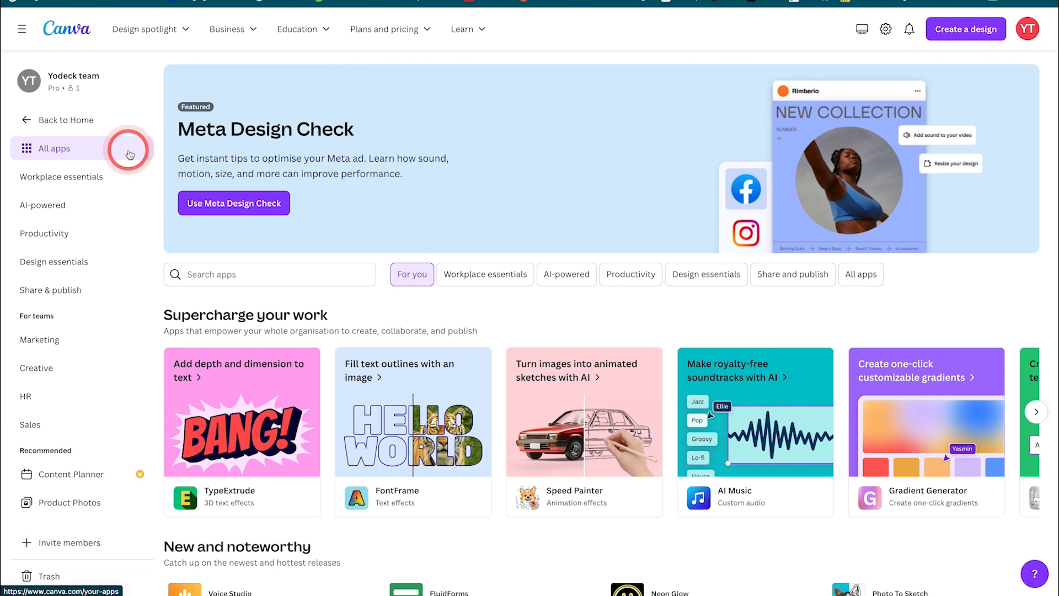
# Search the apps for 'yodeck' and select the Yodeck app
pyautogui.write('y')
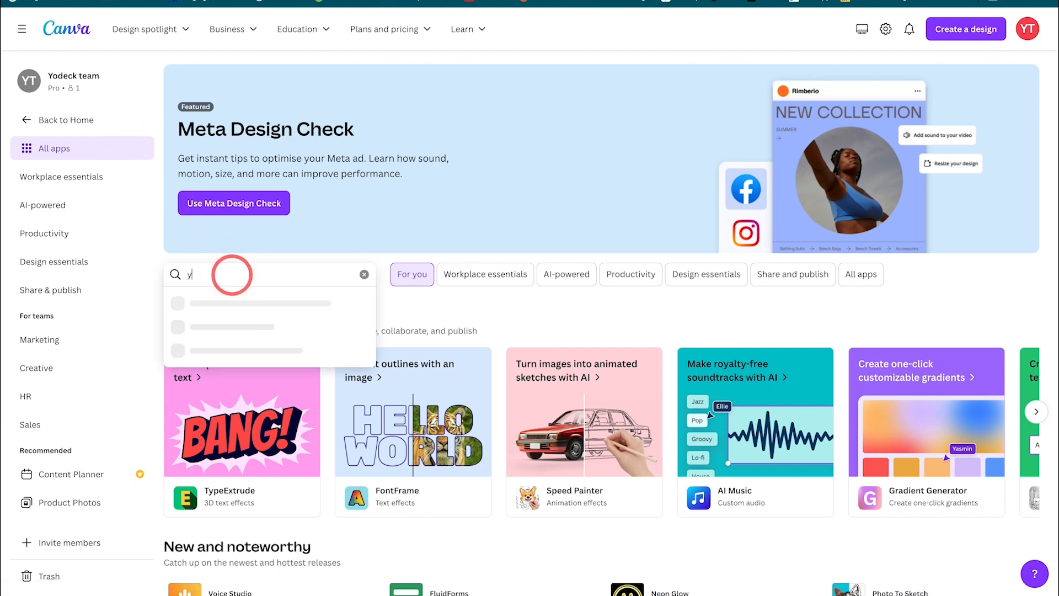
pyautogui.write('yodeck')
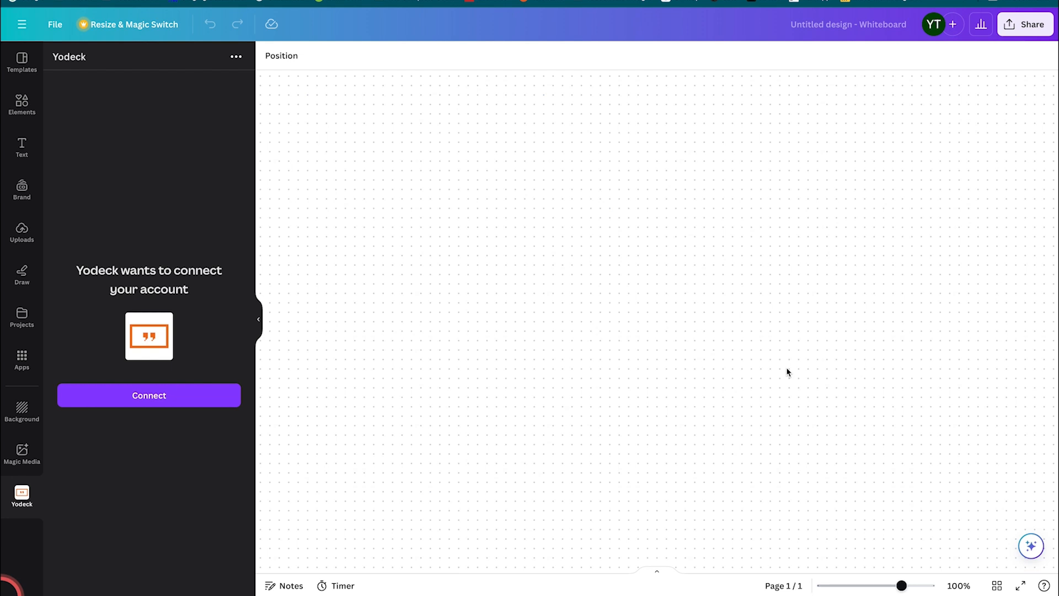
# Connect Yodeck, add a sun graphic, and export 'sunny summer' to Demo Workspace
pyautogui.click(149, 394)
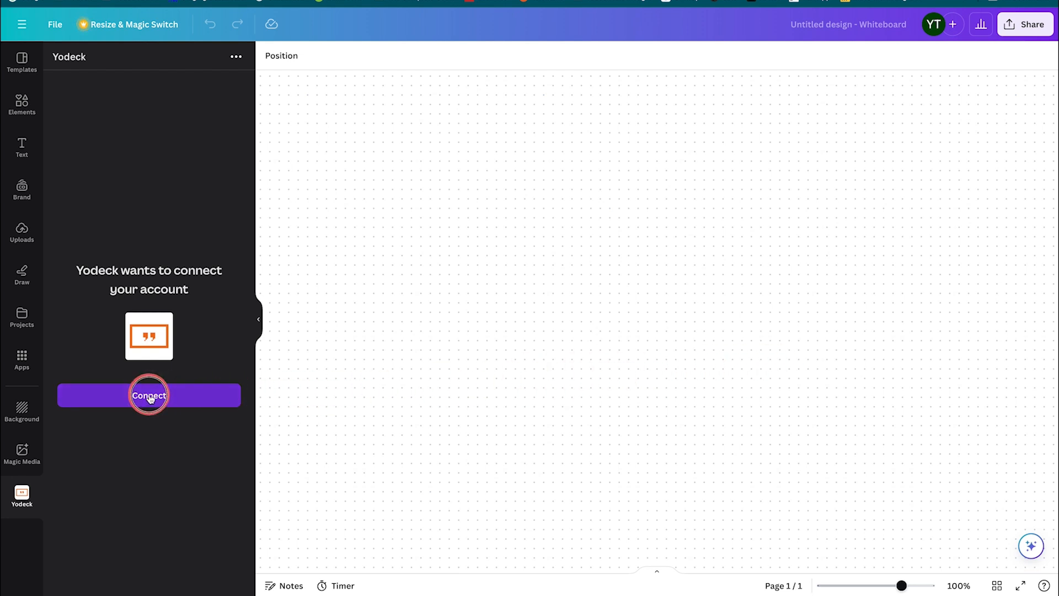
pyautogui.click(148, 395)
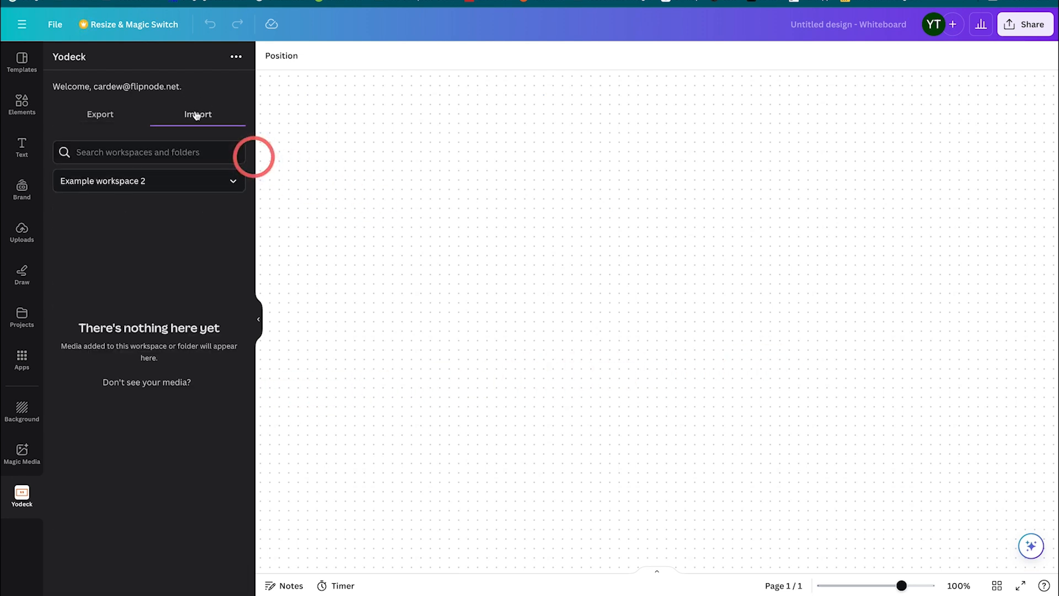
pyautogui.click(149, 181)
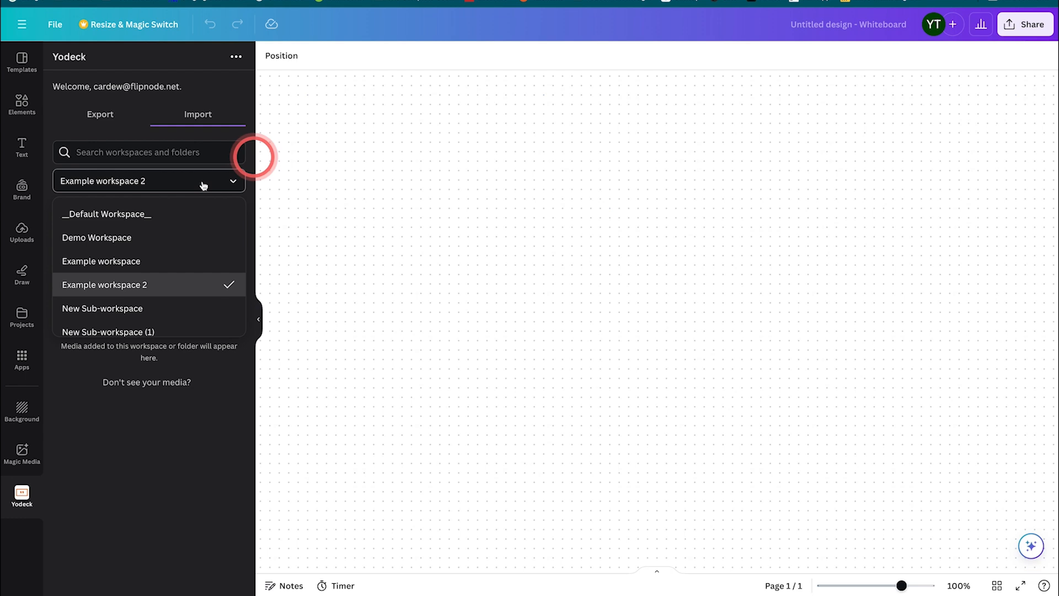
pyautogui.click(97, 237)
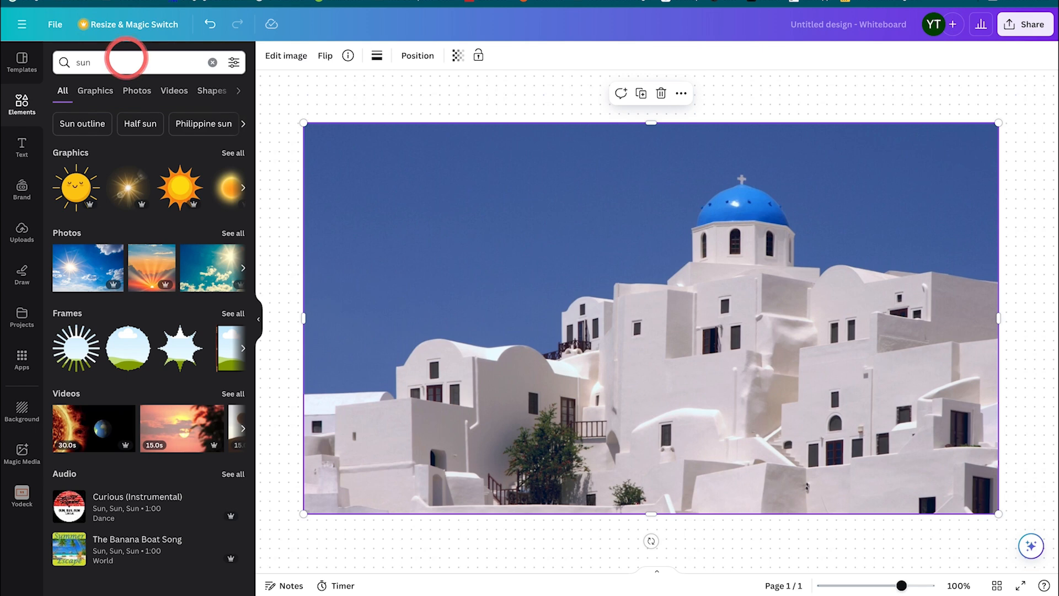
pyautogui.click(75, 187)
pyautogui.write('sunny summer')
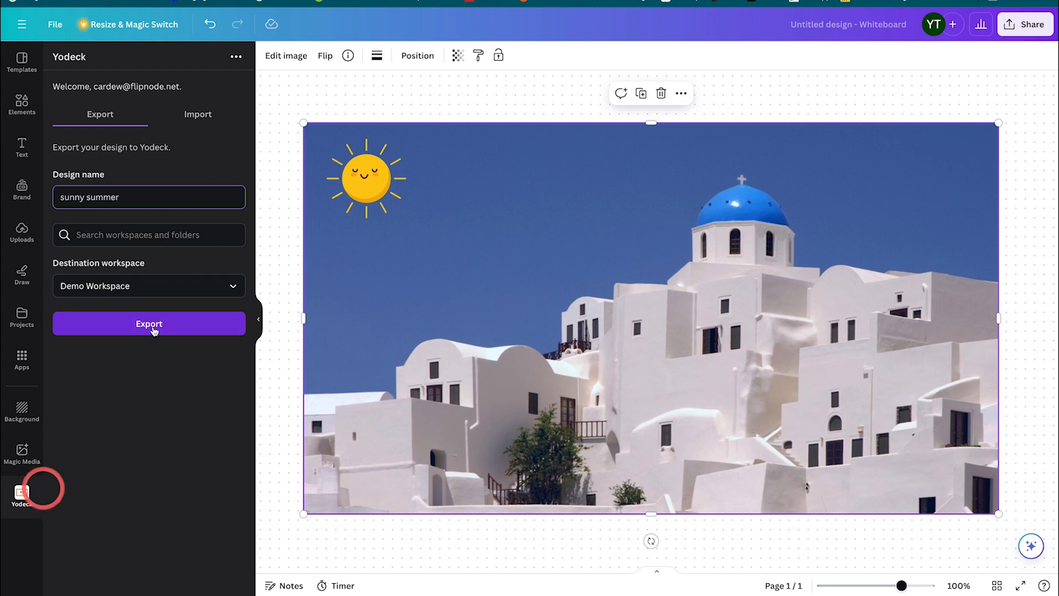
pyautogui.click(148, 324)
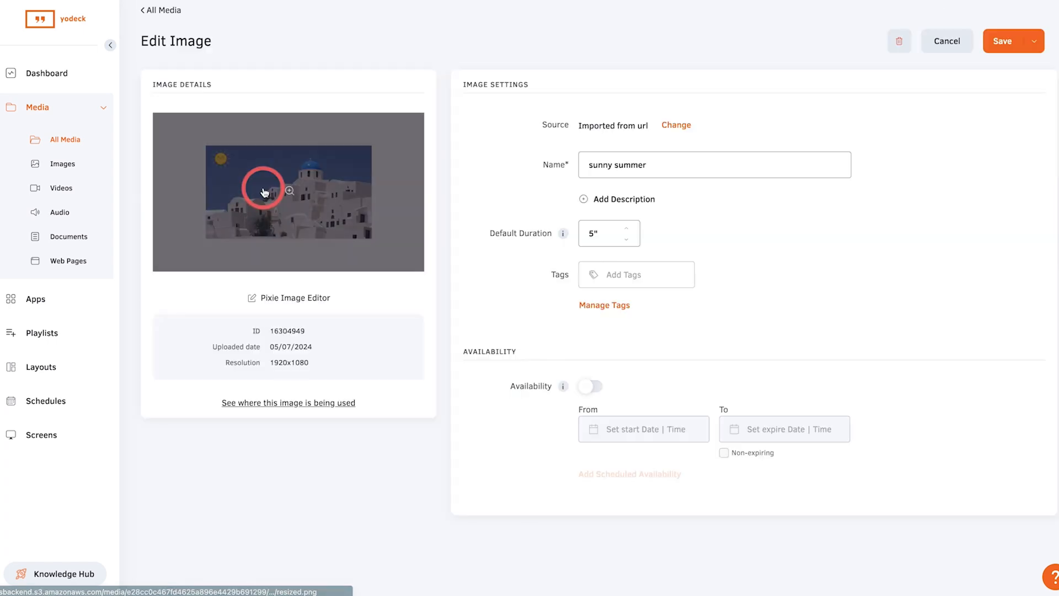
# Open the imported 'sunny summer' image thumbnail in the large preview
pyautogui.click(288, 192)
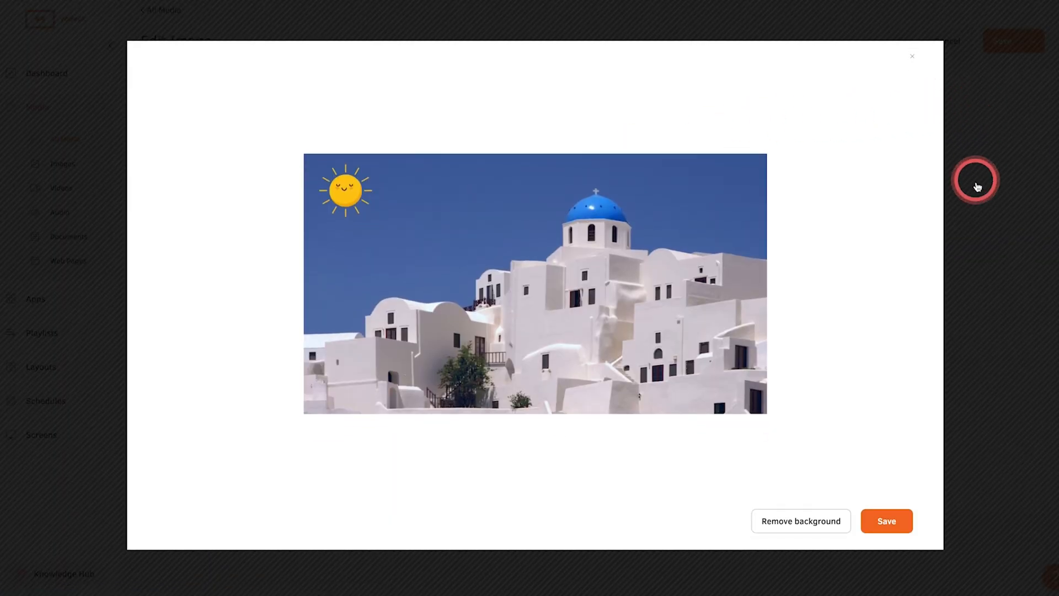